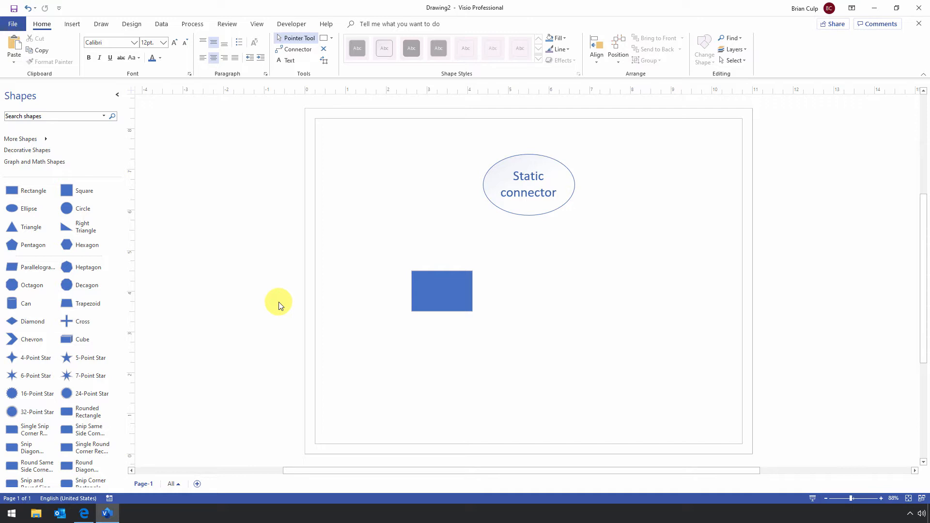
mouse_move(513, 214)
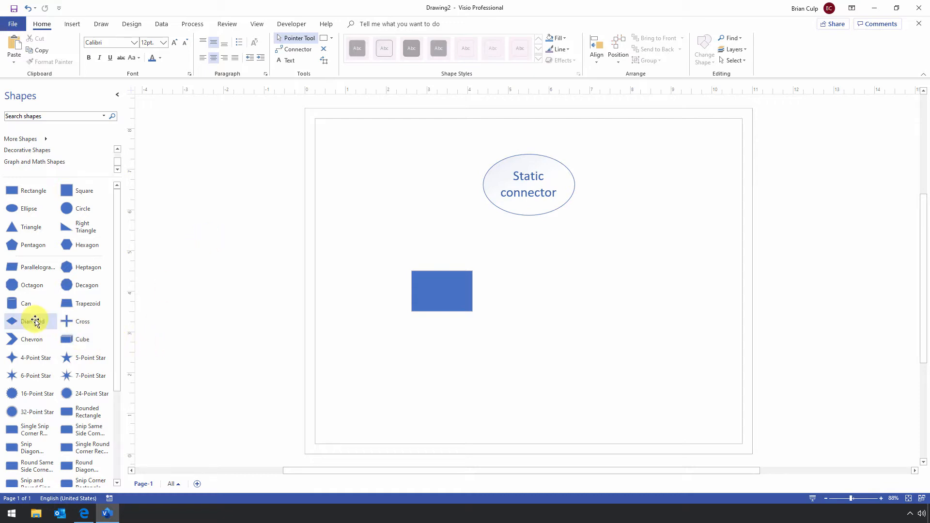
Drop a Diamond shape onto the page to the right of the blue rectangle
left_click_drag(32, 320, 574, 291)
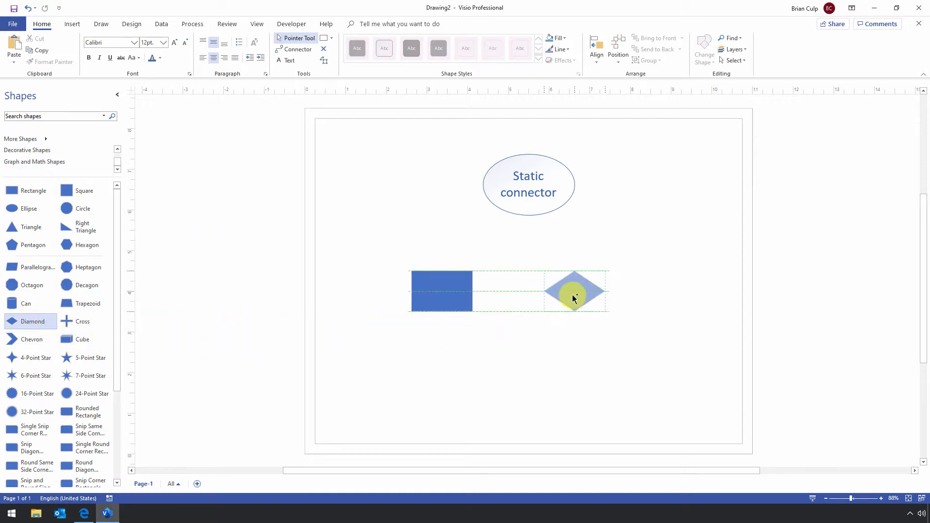
left_click(574, 290)
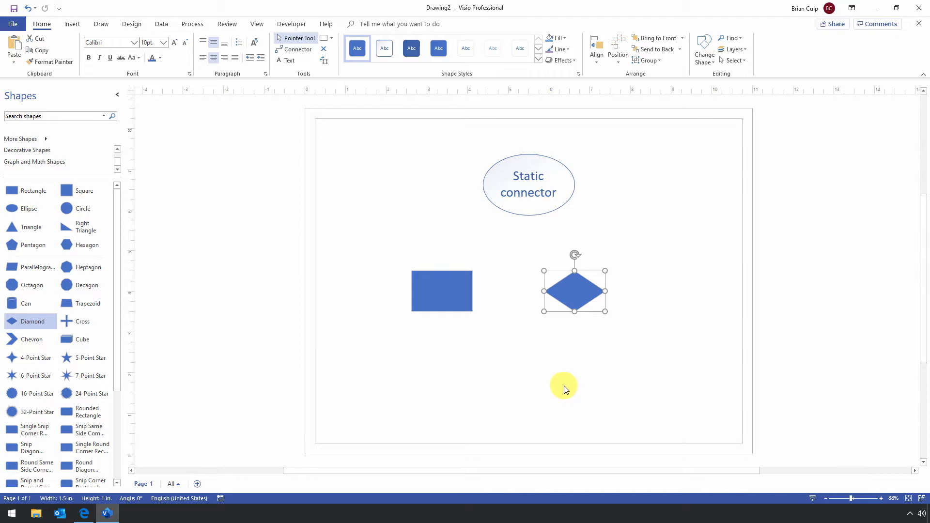
mouse_move(452, 381)
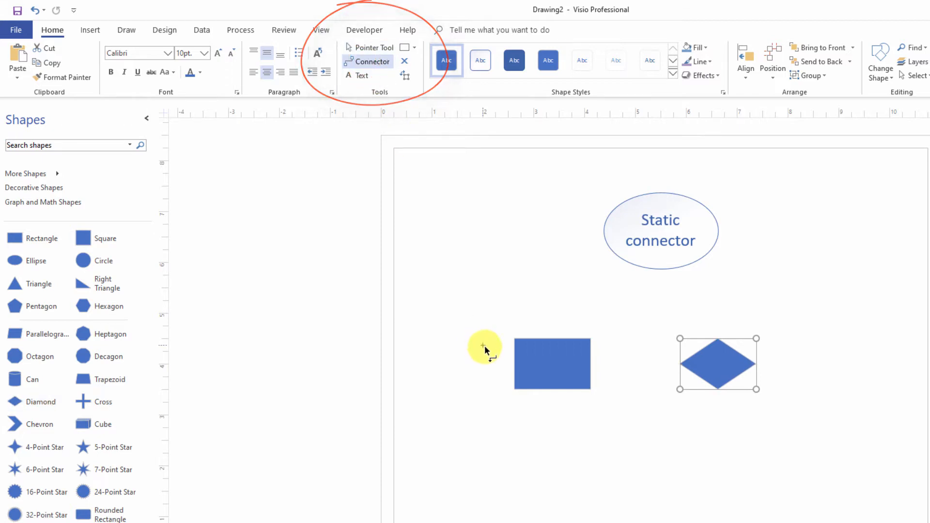
Draw a connector from the rectangle's right connection point to the diamond's left point
left_click(542, 360)
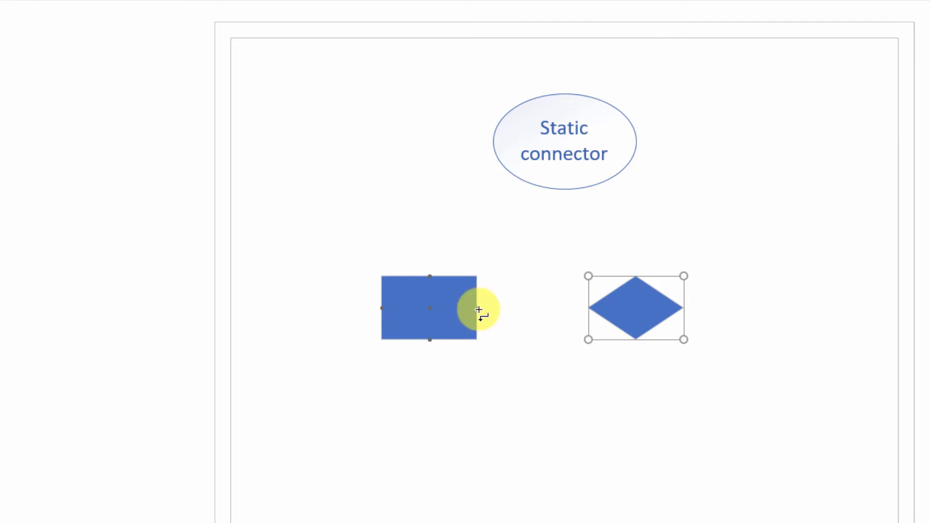
left_click_drag(477, 309, 561, 310)
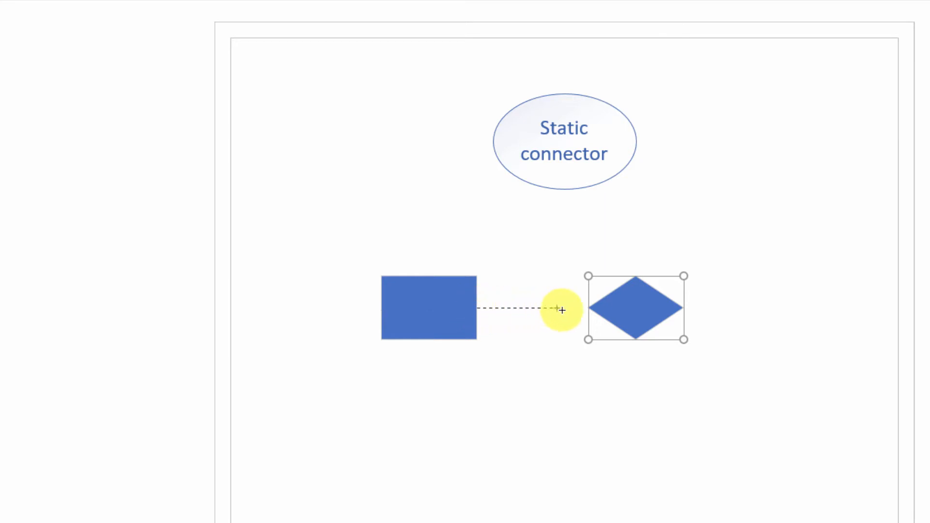
left_click_drag(560, 310, 589, 309)
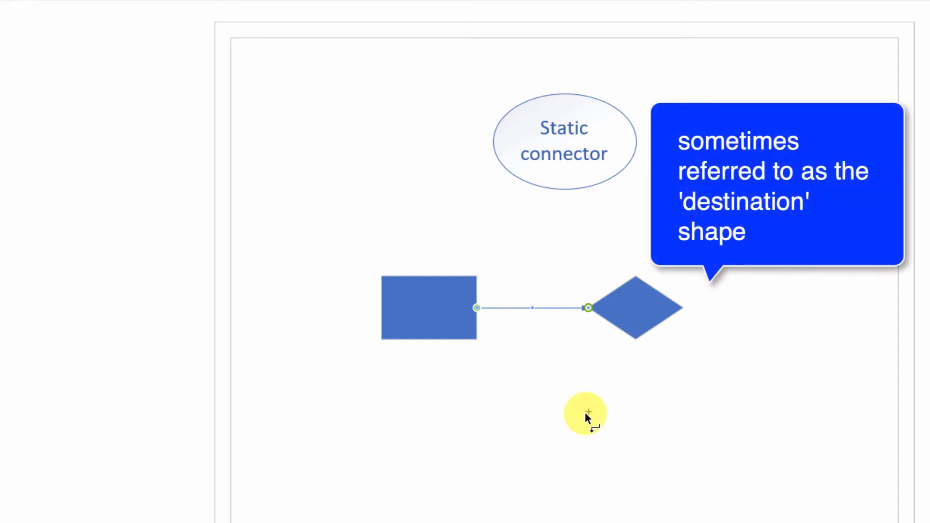
mouse_move(587, 415)
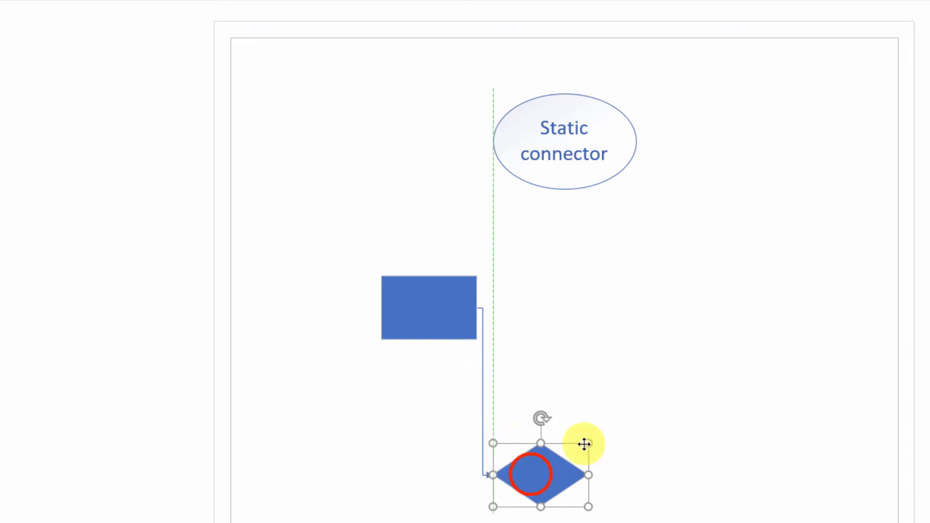
Move the diamond below, then left of the rectangle, testing the static connector
left_click_drag(584, 444, 481, 305)
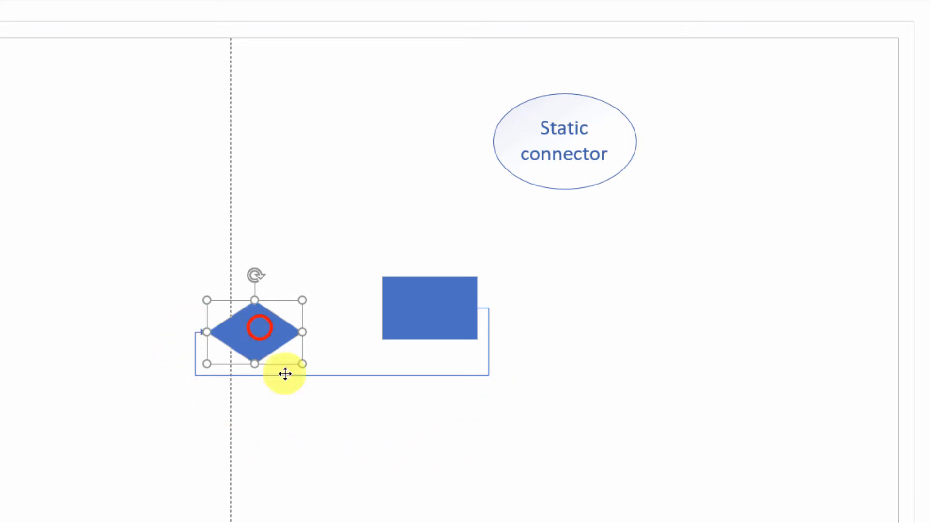
left_click_drag(259, 328, 715, 308)
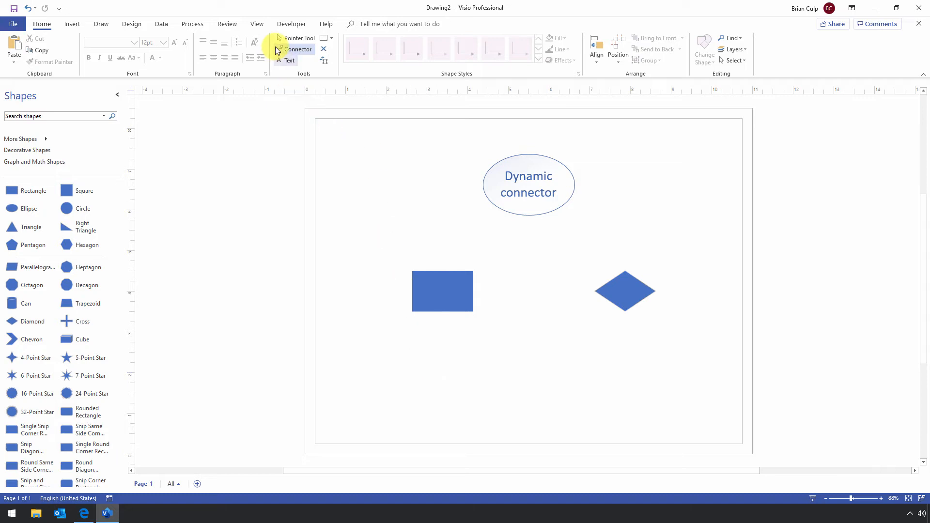
mouse_move(299, 50)
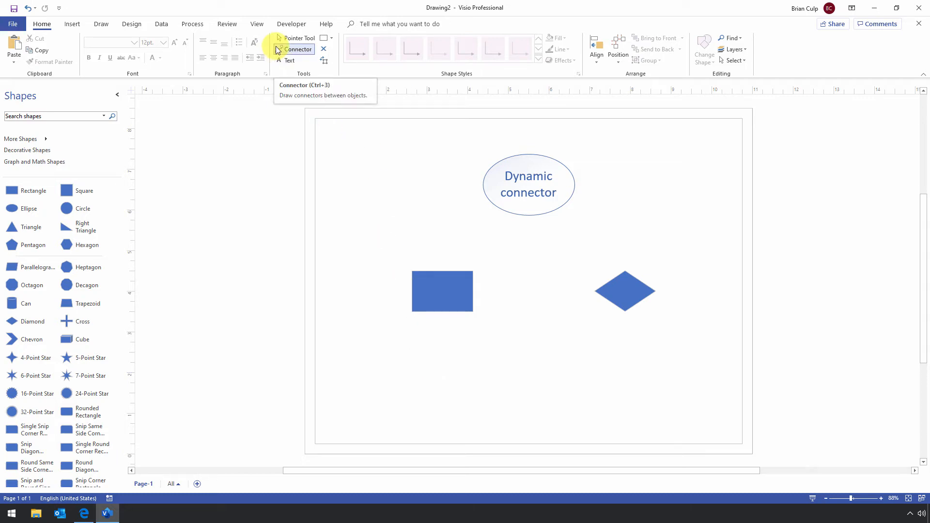
Draw a dynamic connector from the rectangle's centre to the diamond's centre
left_click(299, 49)
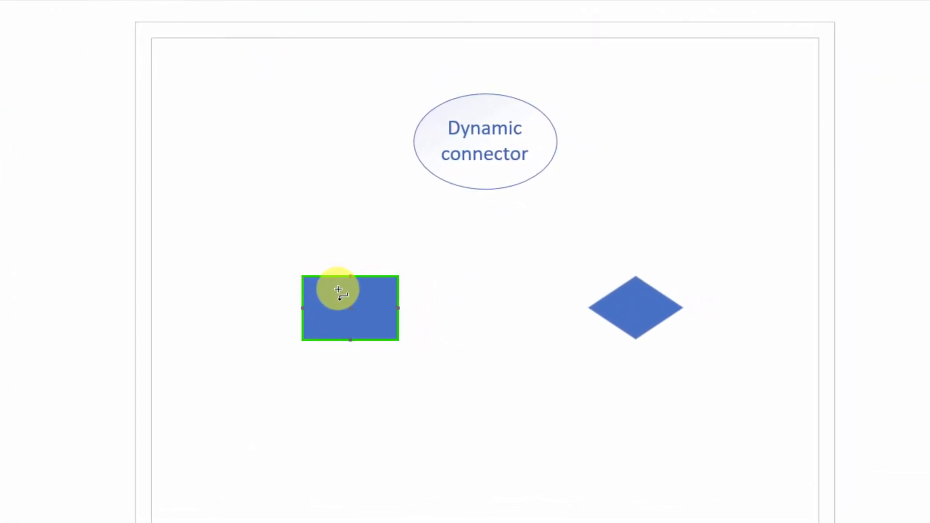
mouse_move(338, 310)
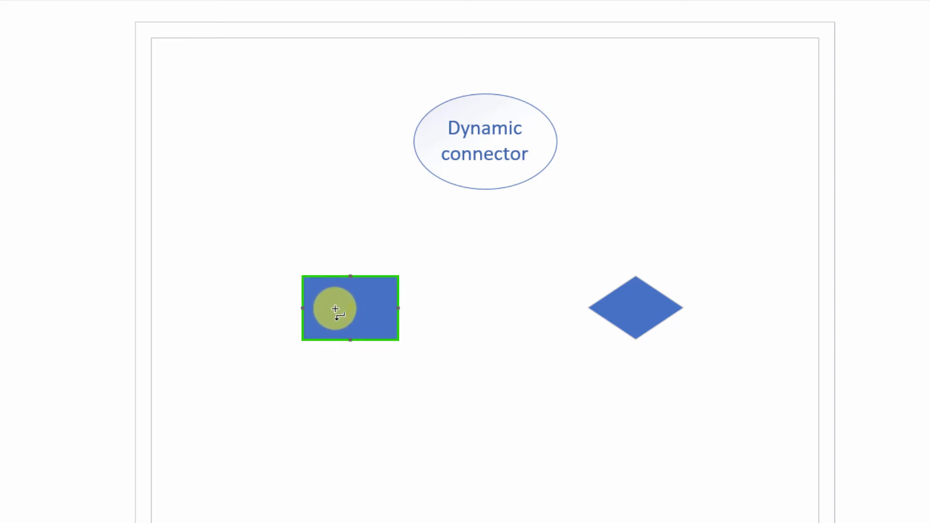
left_click_drag(336, 309, 357, 323)
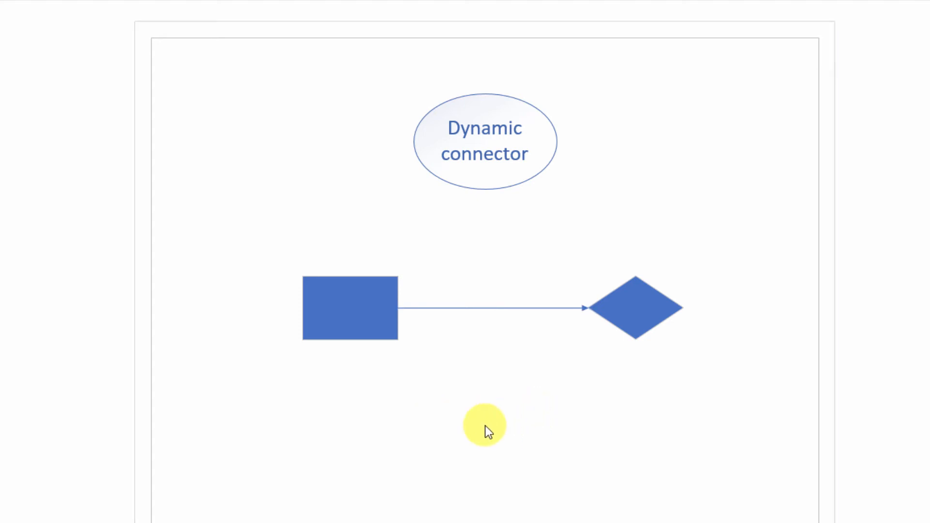
mouse_move(457, 325)
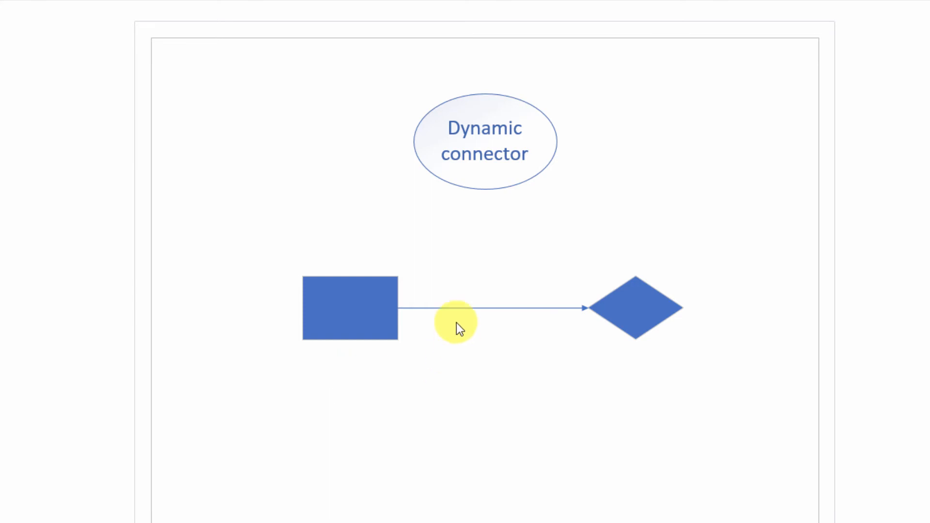
mouse_move(449, 429)
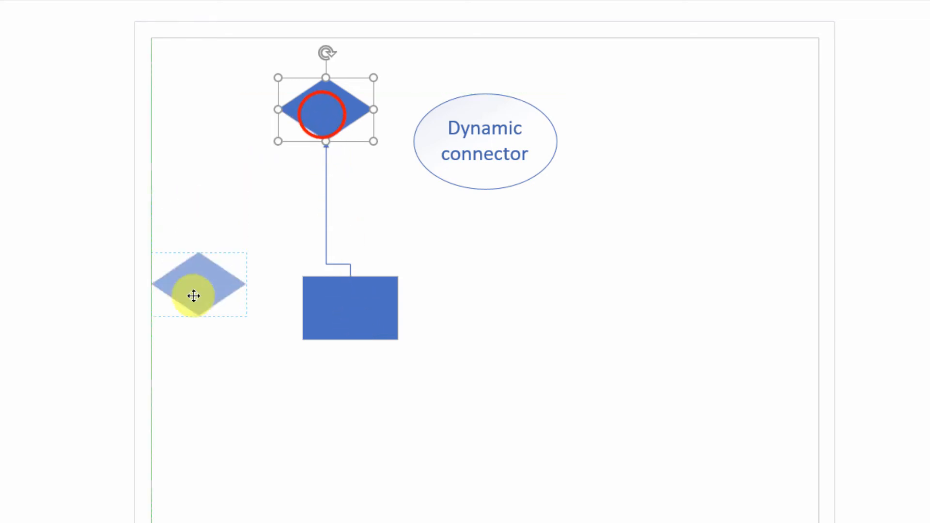
Drag the diamond left of, then below, the rectangle to watch the dynamic connector reroute
left_click_drag(324, 110, 365, 460)
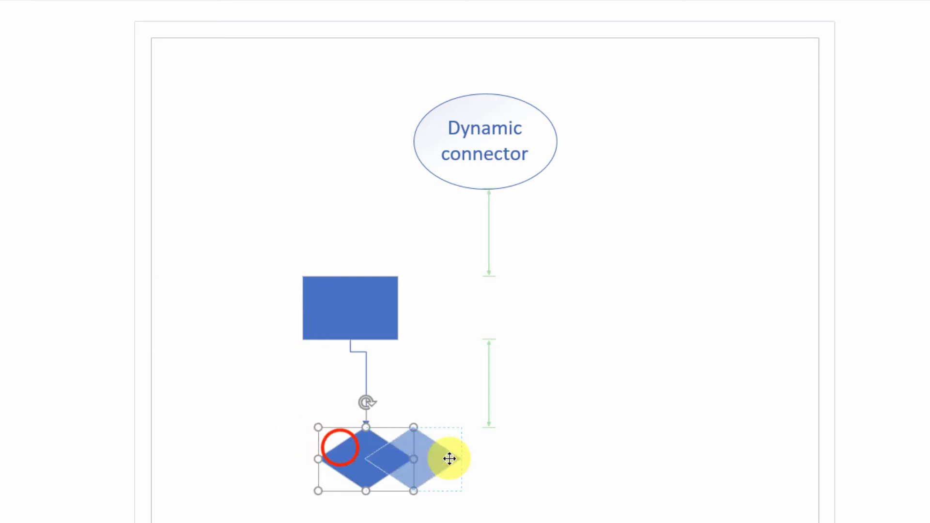
left_click_drag(366, 459, 658, 323)
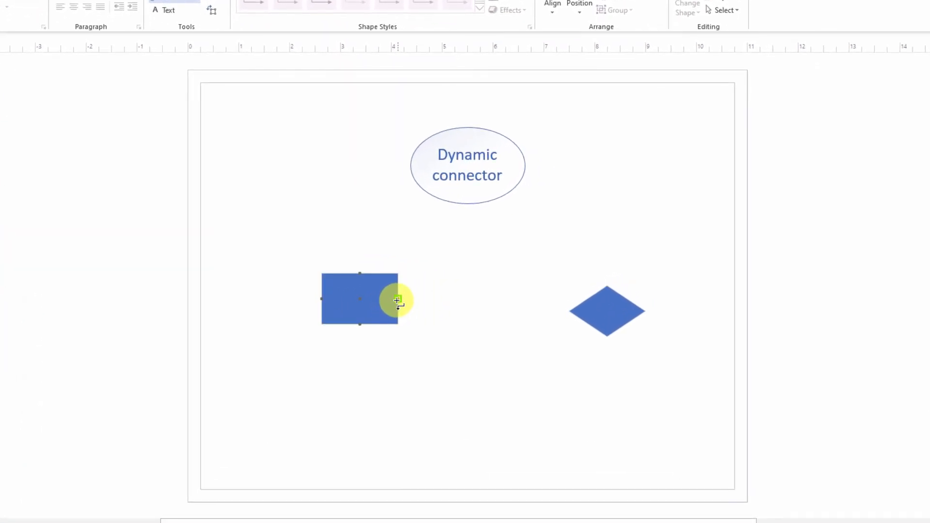
Connect the rectangle's right connection point to the diamond as a whole shape
left_click_drag(398, 299, 584, 307)
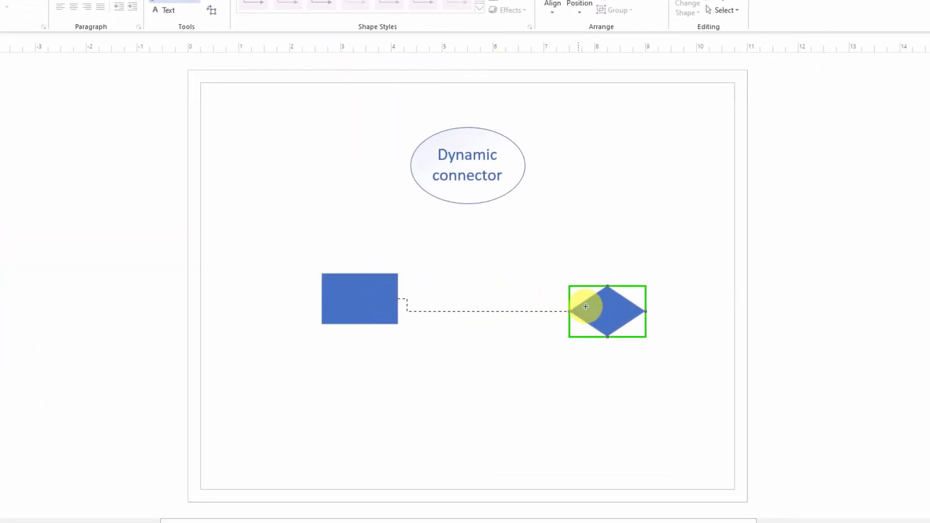
mouse_move(605, 306)
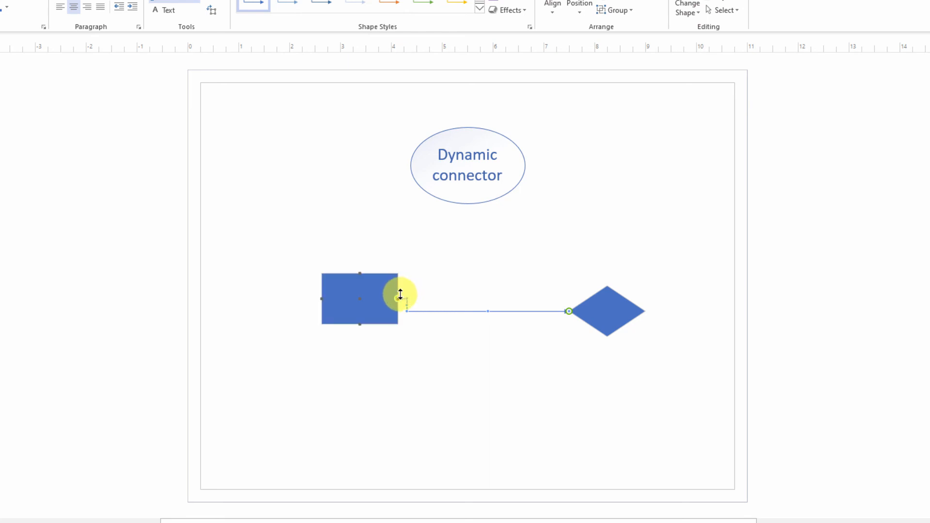
left_click(606, 311)
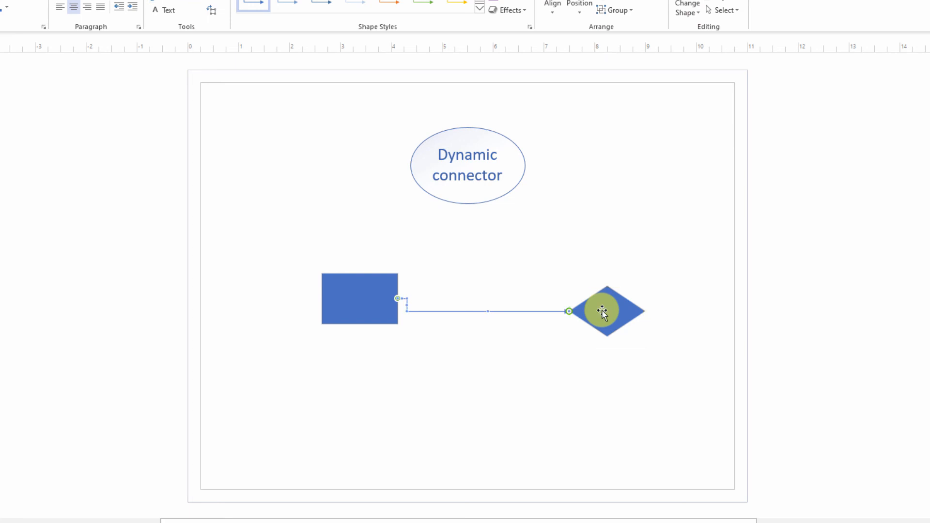
mouse_move(540, 338)
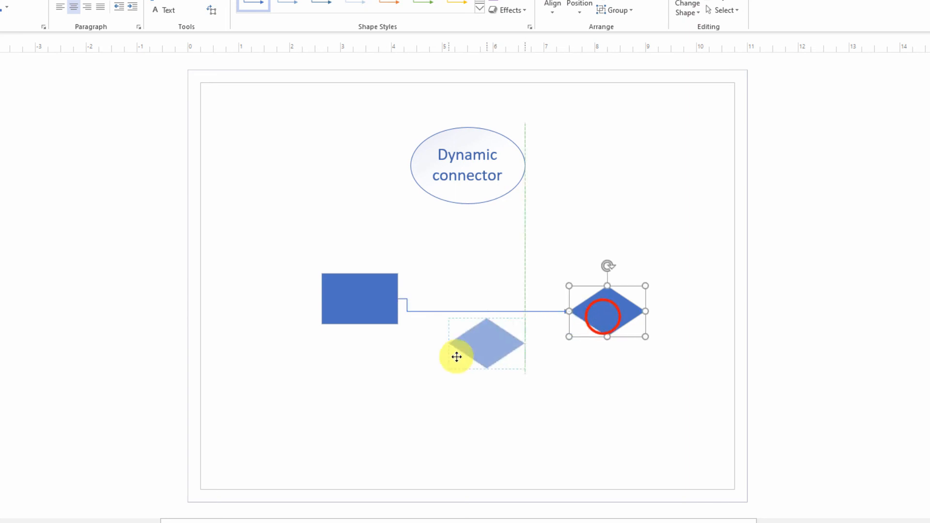
Drag the diamond below, left, then upper left of the rectangle to test the combined connector
left_click_drag(607, 312, 347, 397)
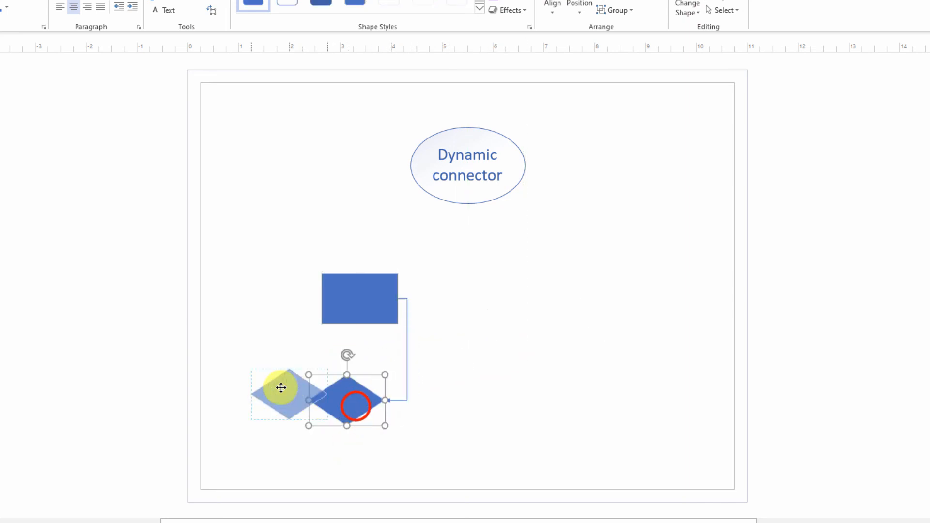
left_click_drag(282, 389, 312, 169)
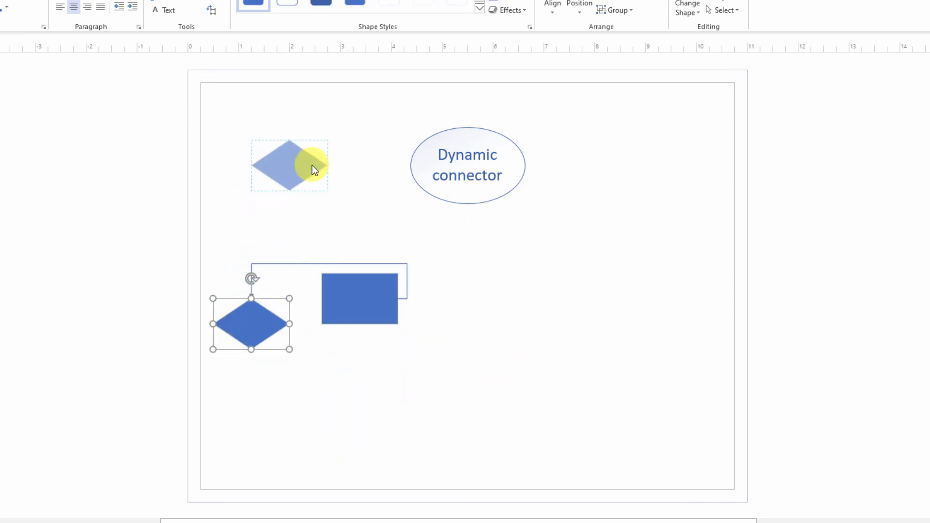
left_click_drag(251, 323, 289, 165)
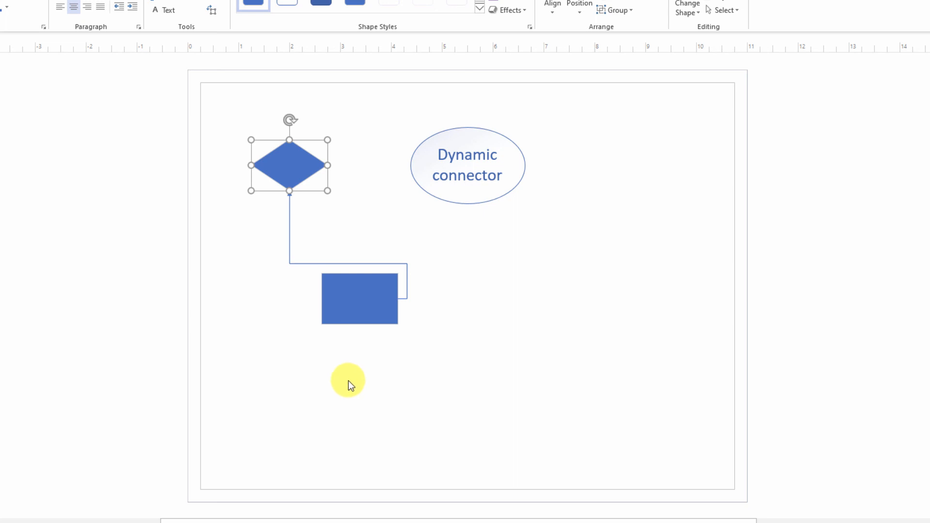